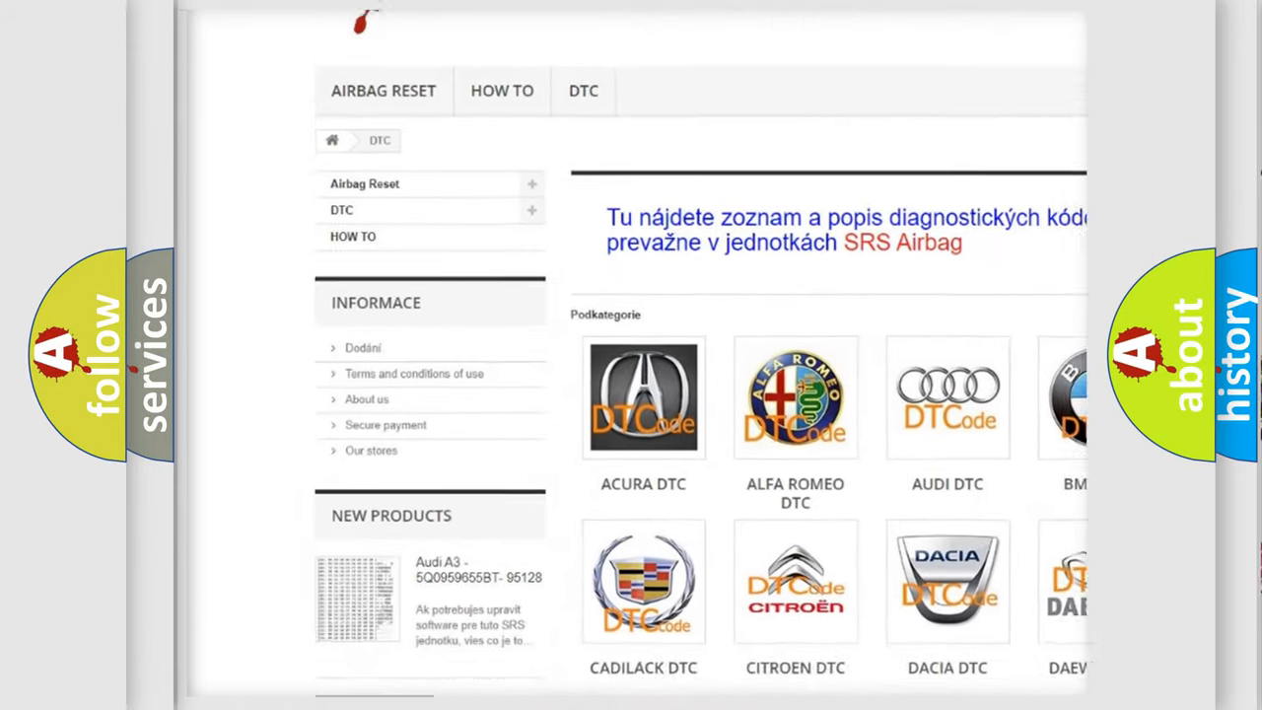
pyautogui.scroll(-3)
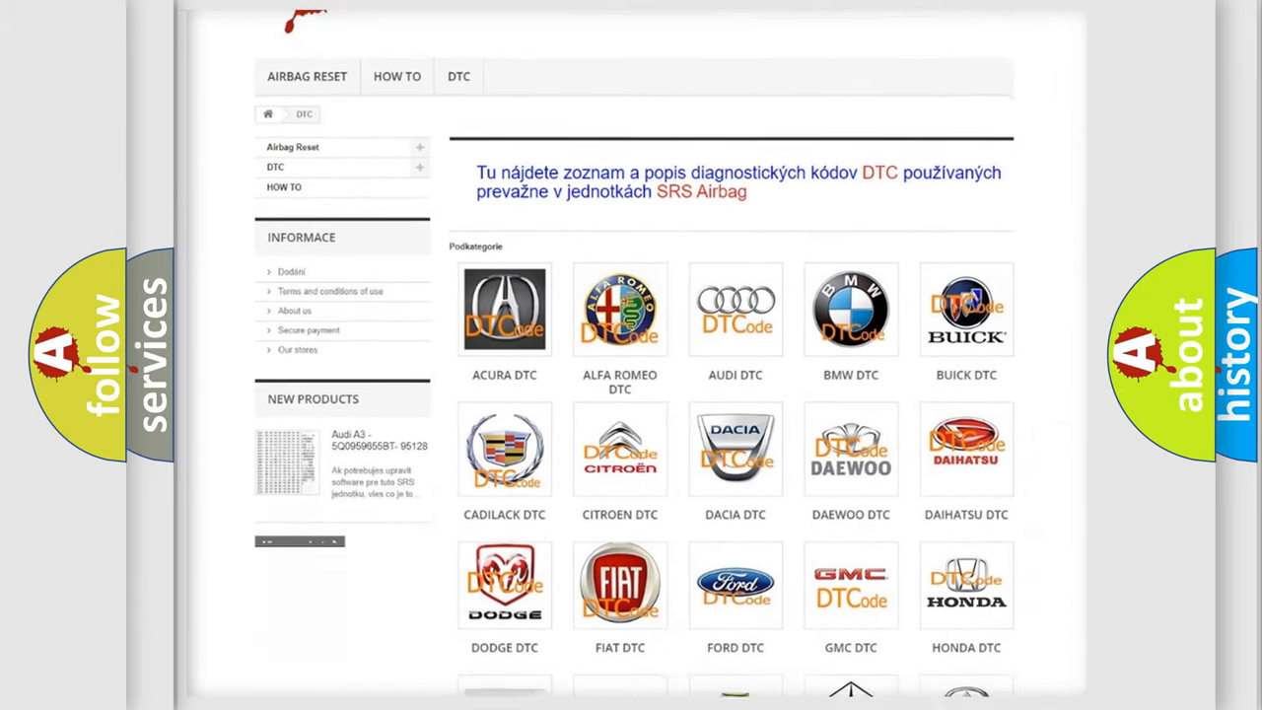
pyautogui.scroll(-3)
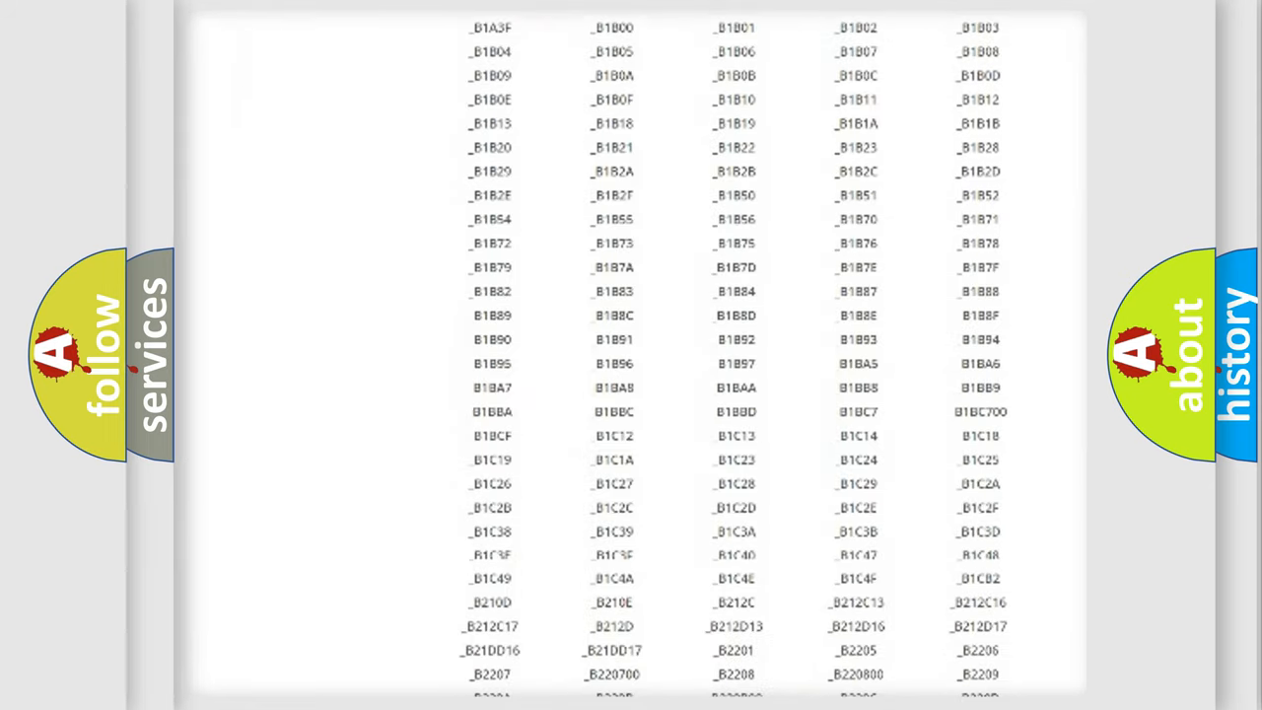
pyautogui.scroll(-3)
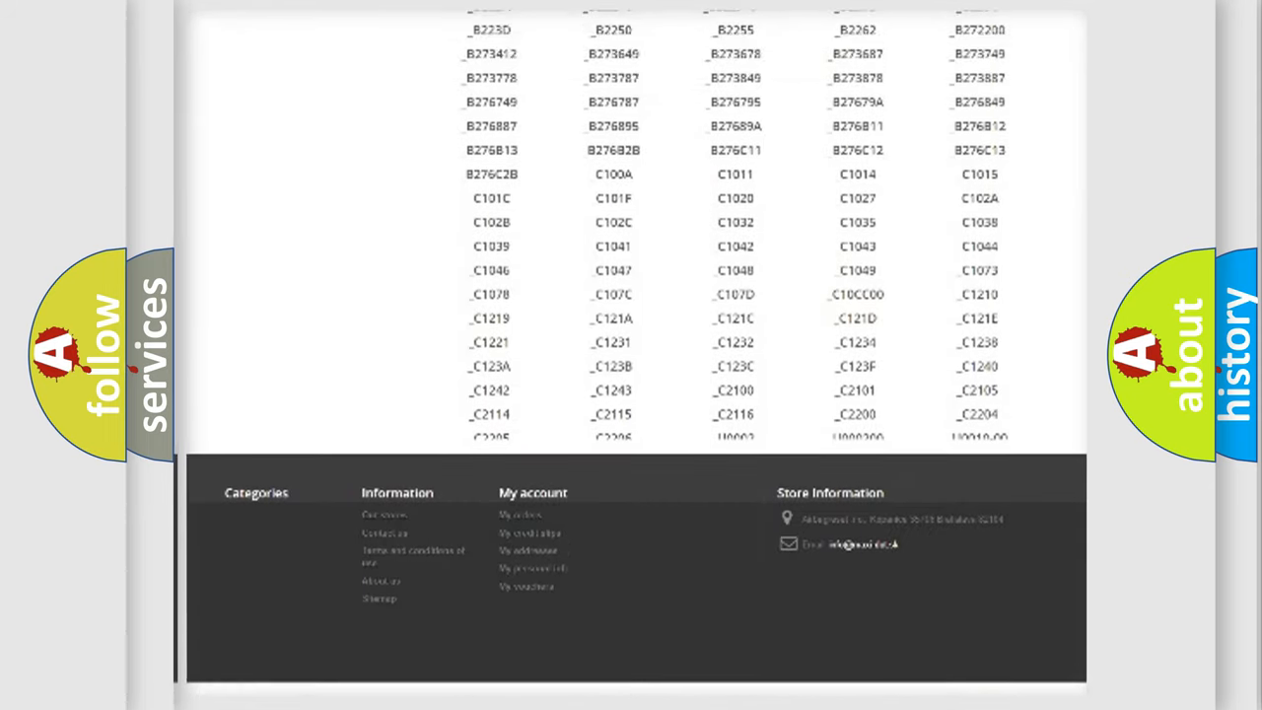
pyautogui.scroll(3)
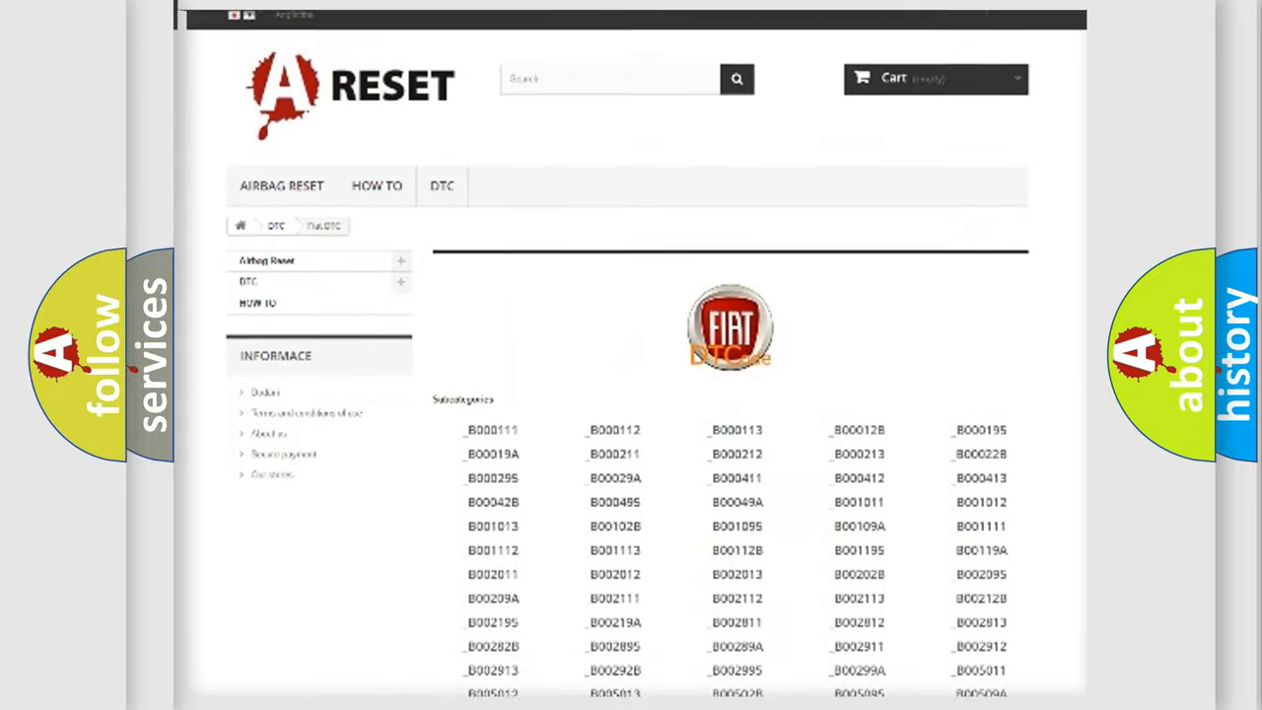